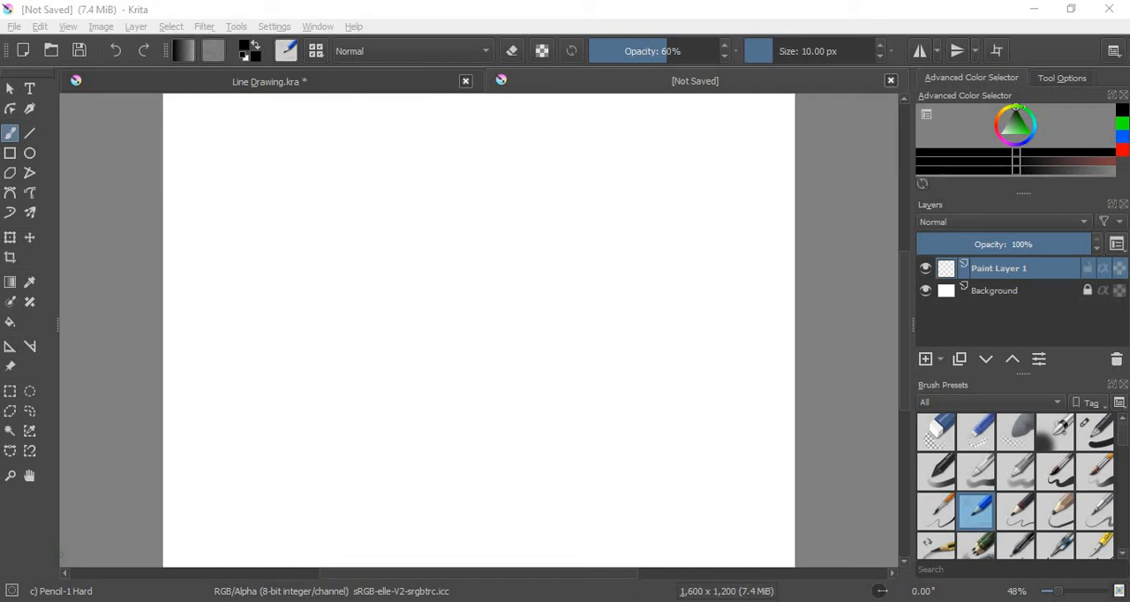
mouse_move(379, 197)
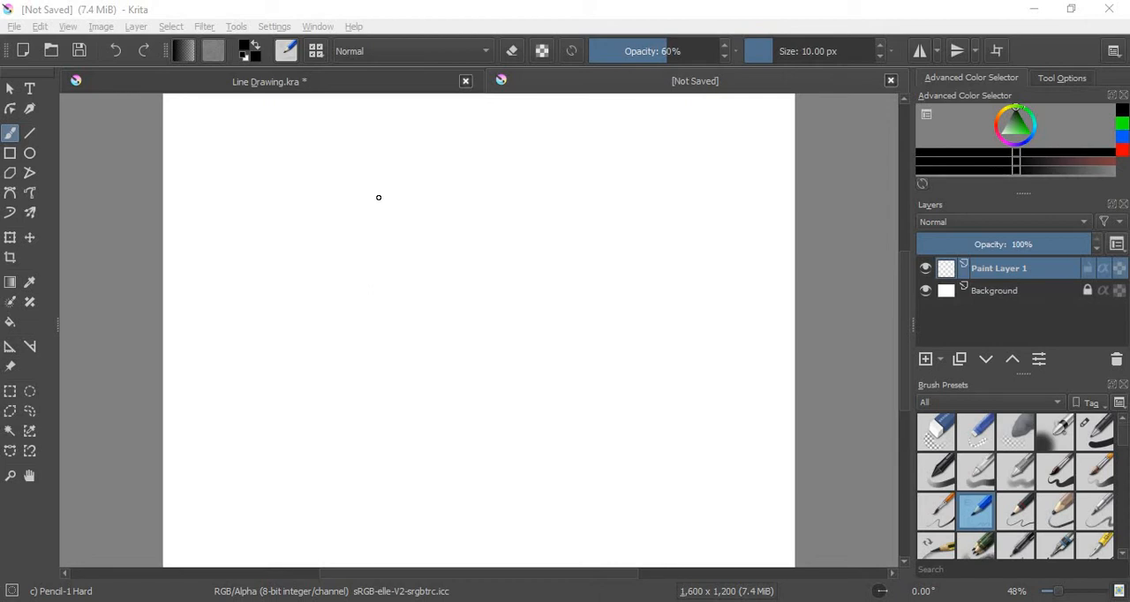
mouse_move(359, 180)
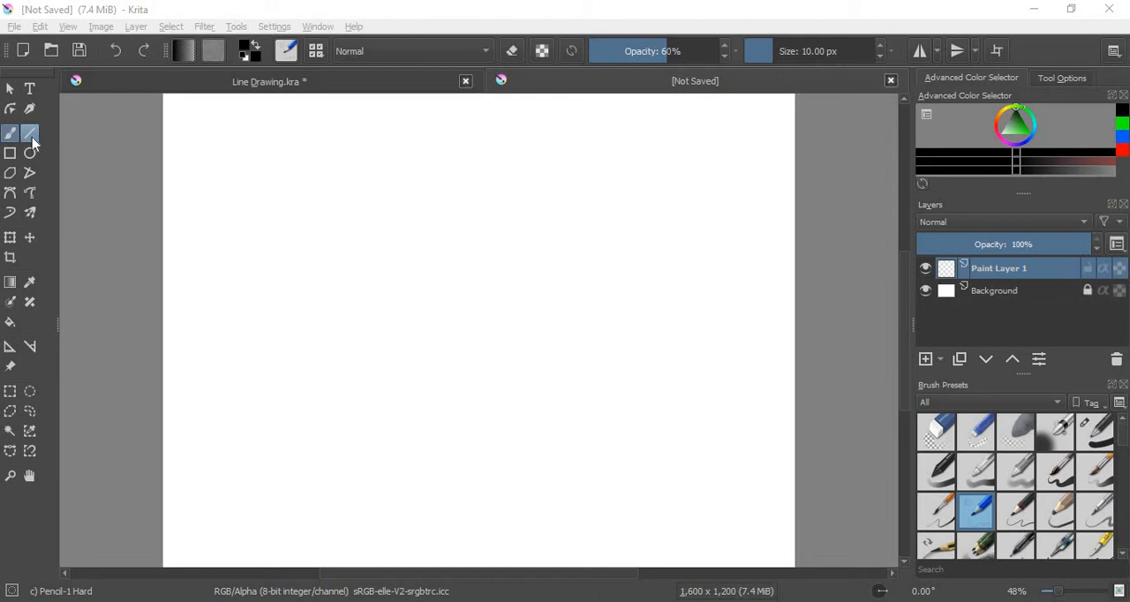
mouse_move(27, 146)
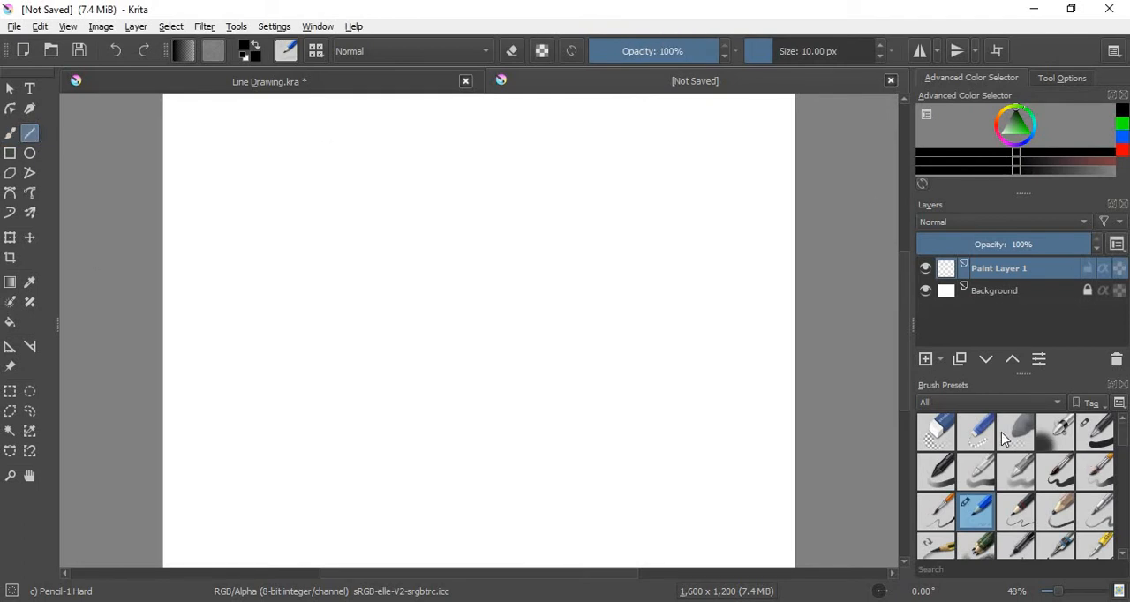
mouse_move(930, 395)
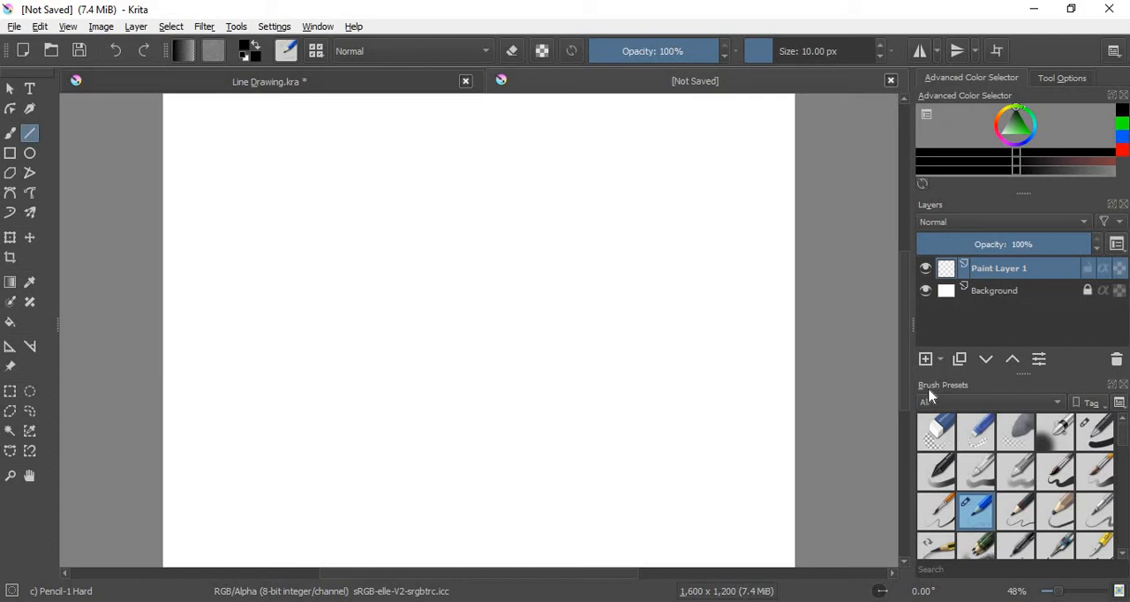
mouse_move(1102, 448)
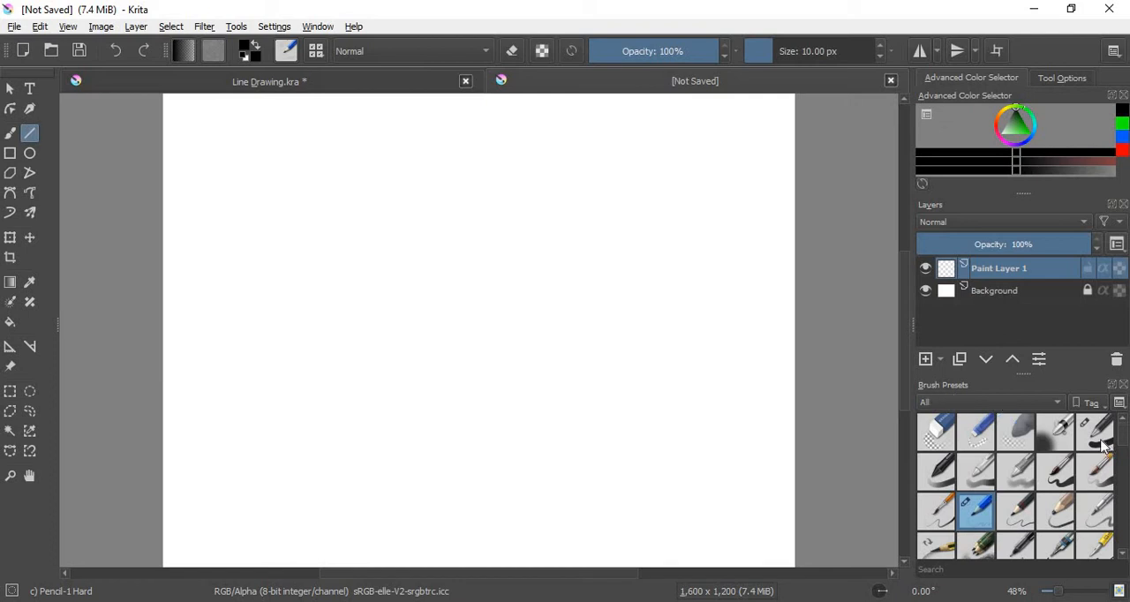
Switch to the Basic-1 brush preset at 25 px size
left_click(1095, 432)
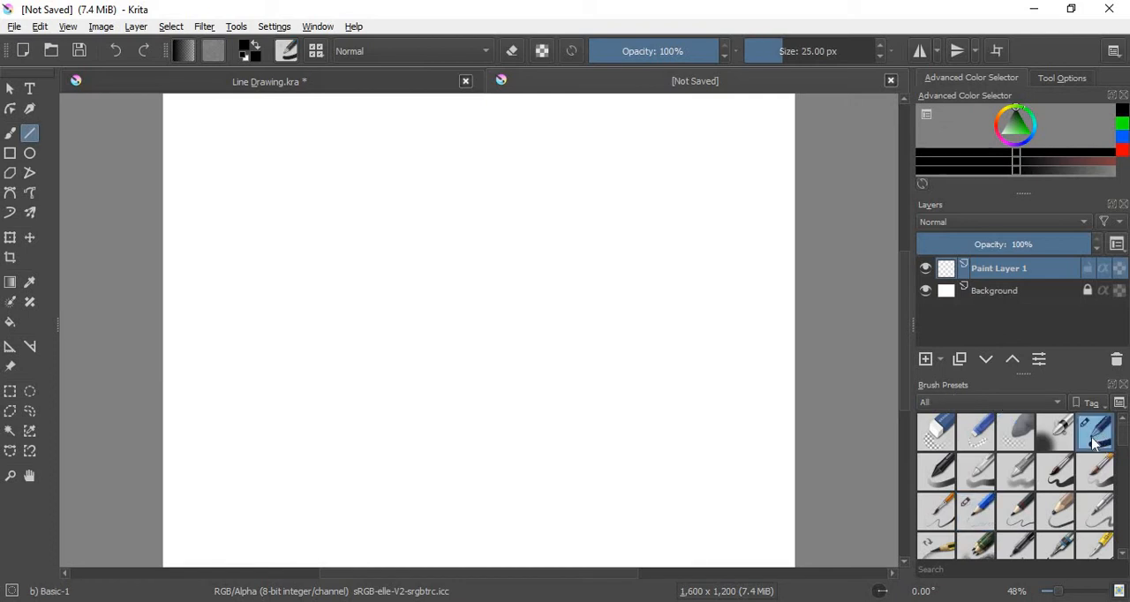
mouse_move(1094, 432)
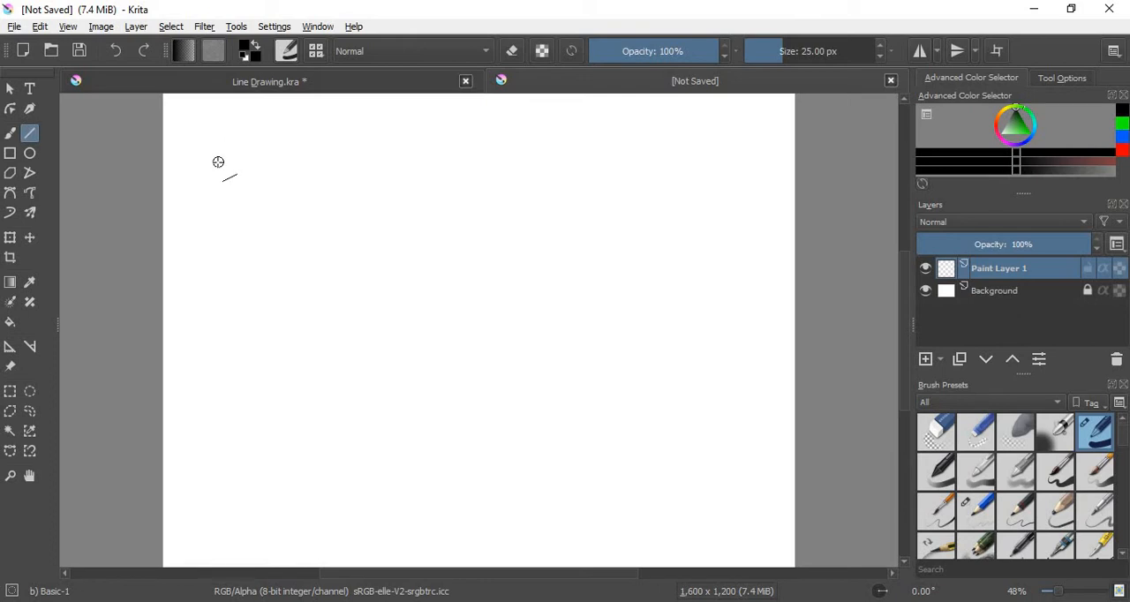
Draw a thick straight horizontal line across the top of the canvas
left_click_drag(219, 159, 282, 160)
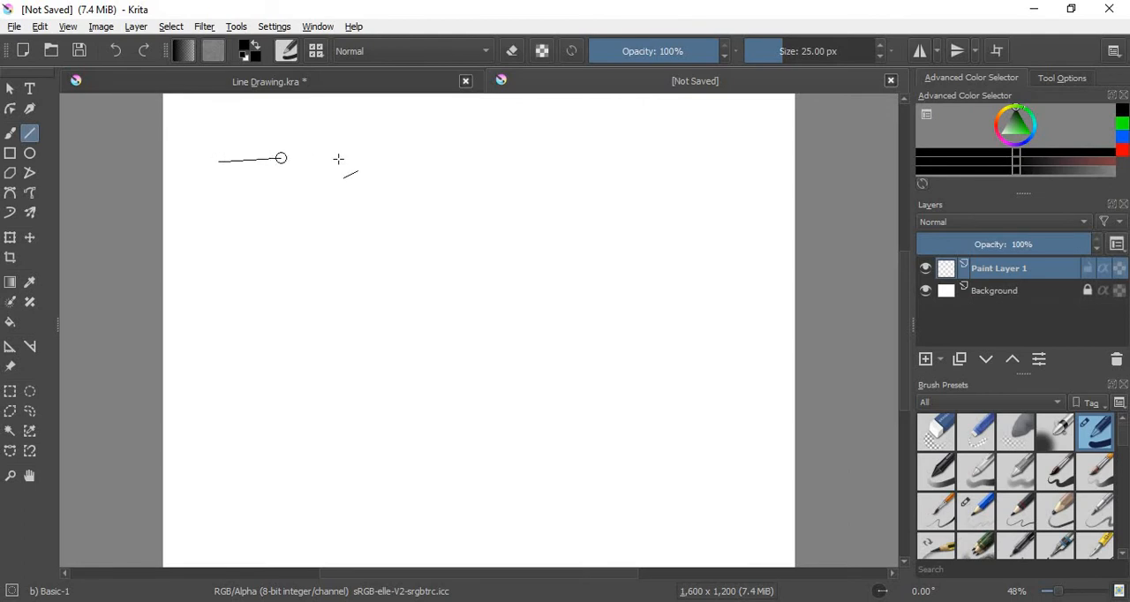
left_click_drag(281, 159, 713, 161)
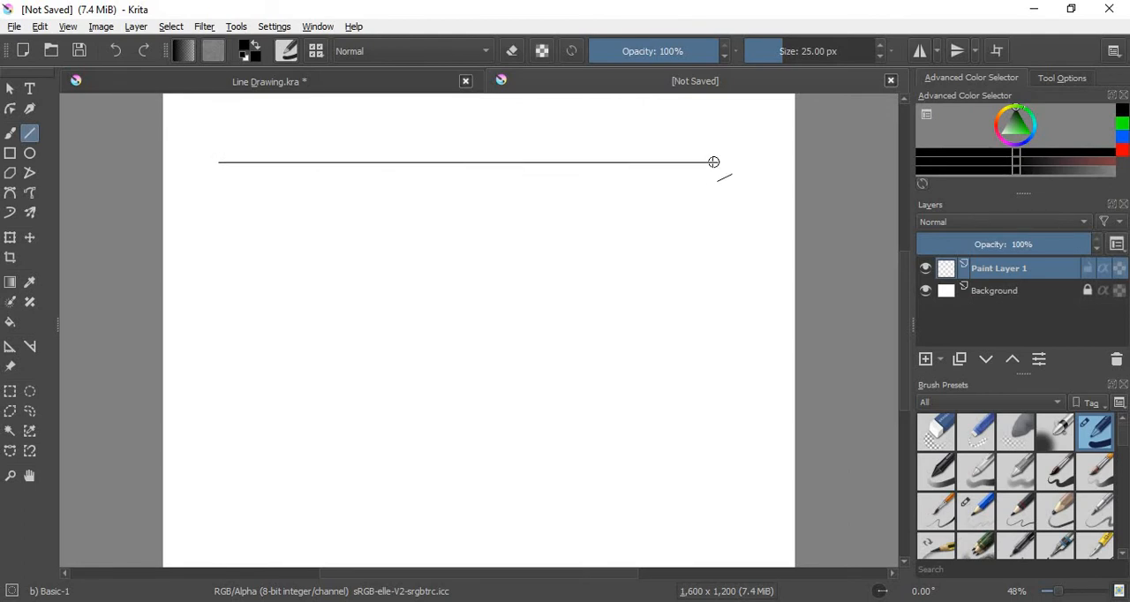
left_click_drag(214, 163, 713, 163)
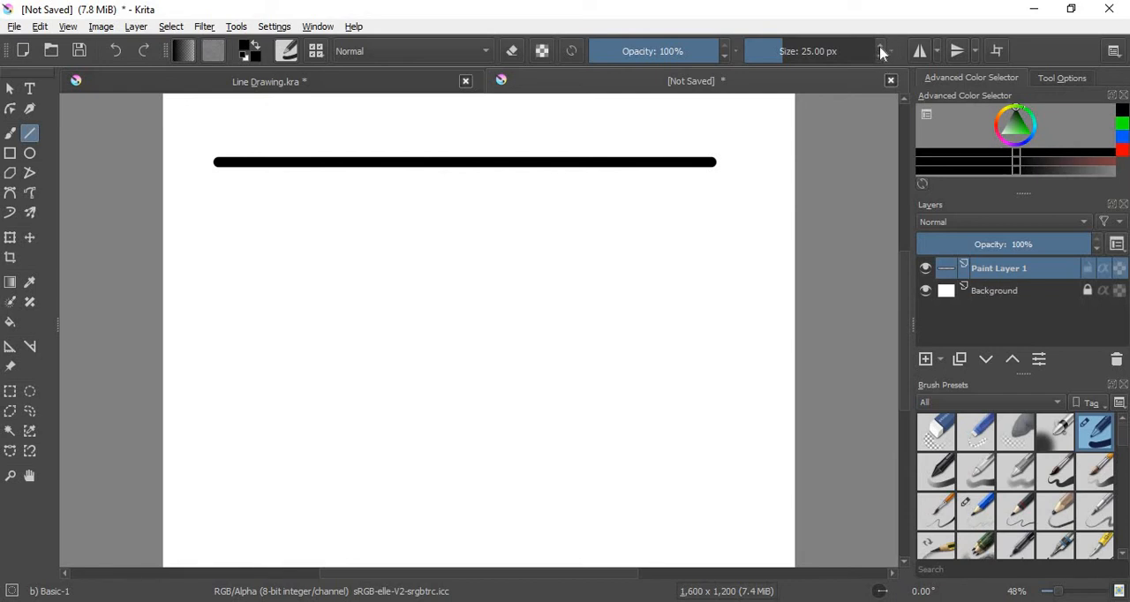
Lower the brush size from 25 px using the Size spinner's down arrow
left_click(881, 57)
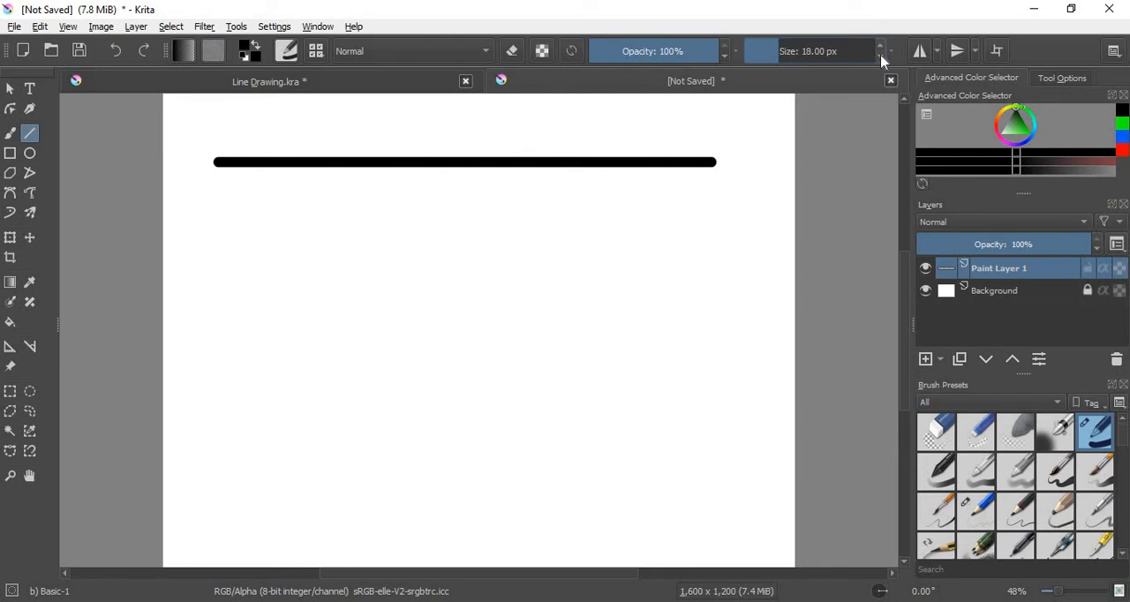
left_click(881, 55)
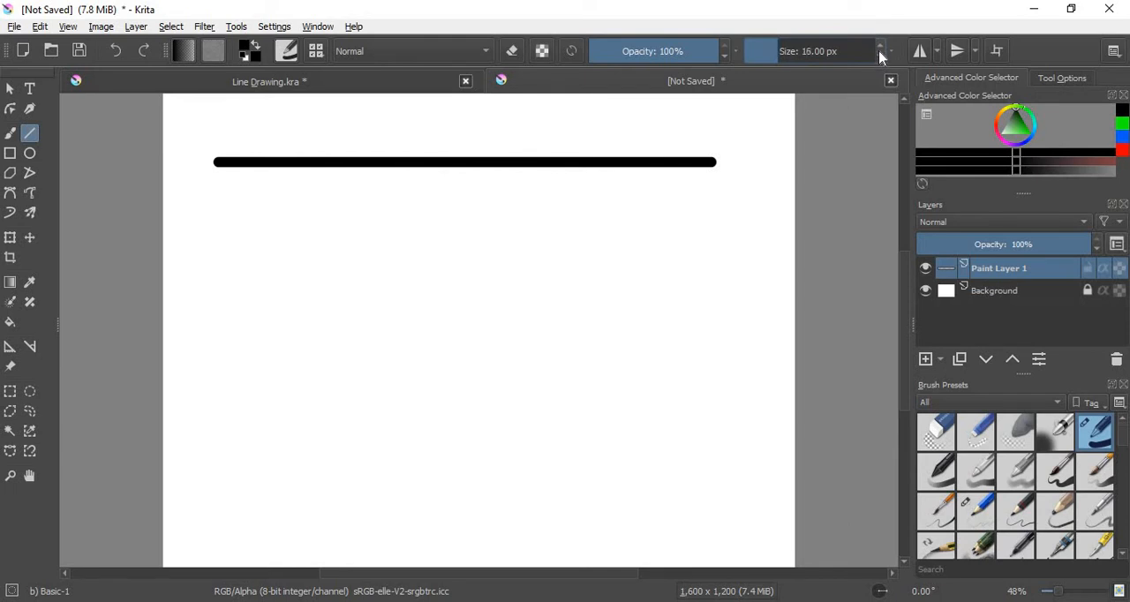
mouse_move(792, 72)
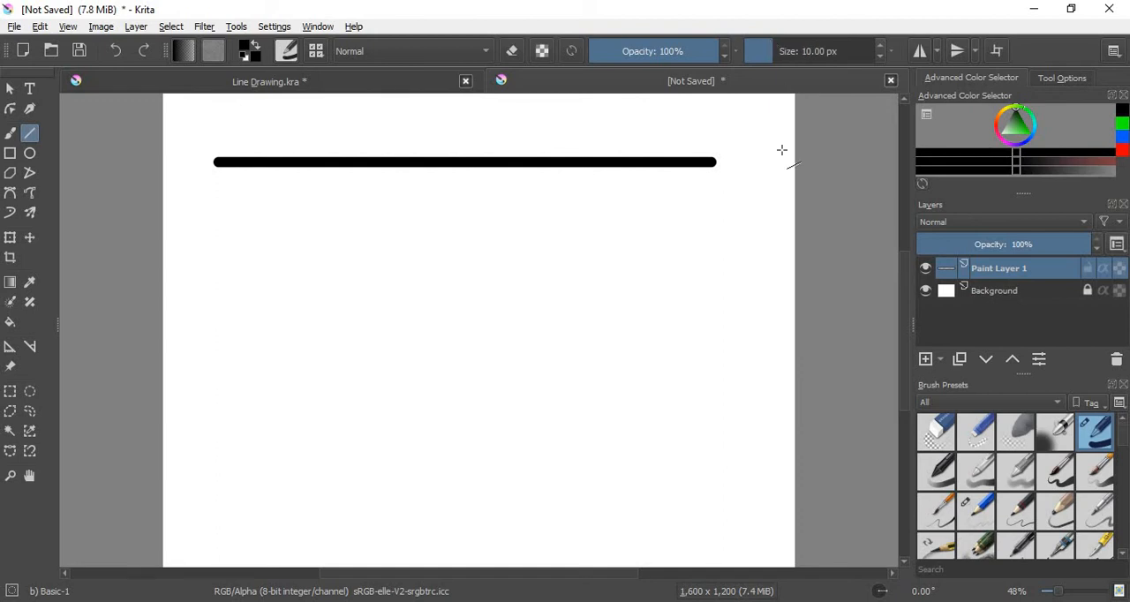
mouse_move(780, 93)
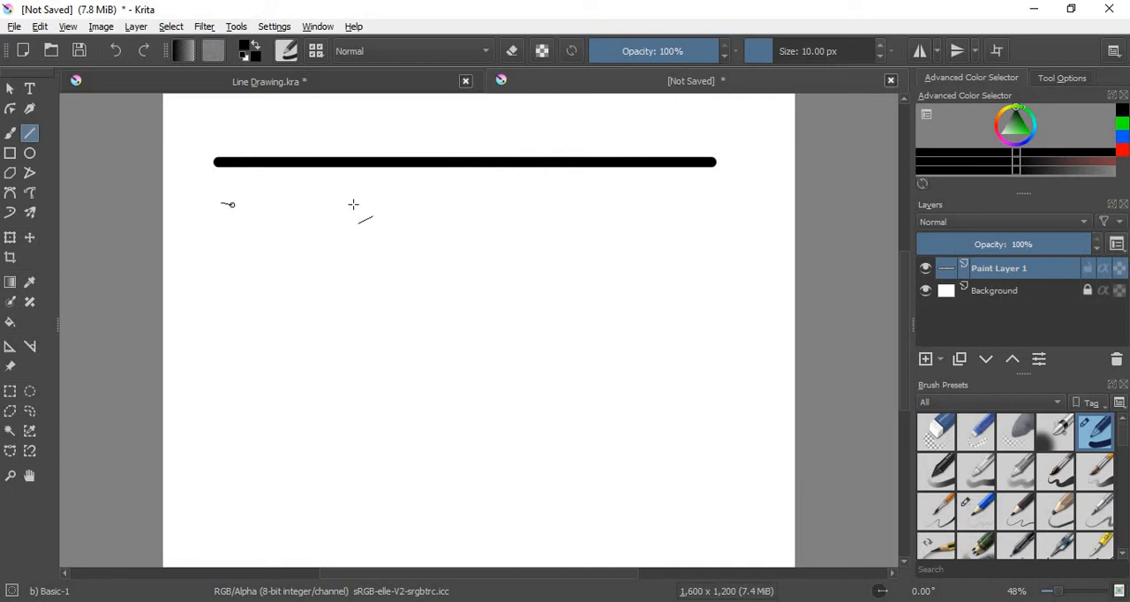
Draw top, left, right and bottom 10 px lines forming a rectangle below the thick line
left_click_drag(219, 204, 402, 204)
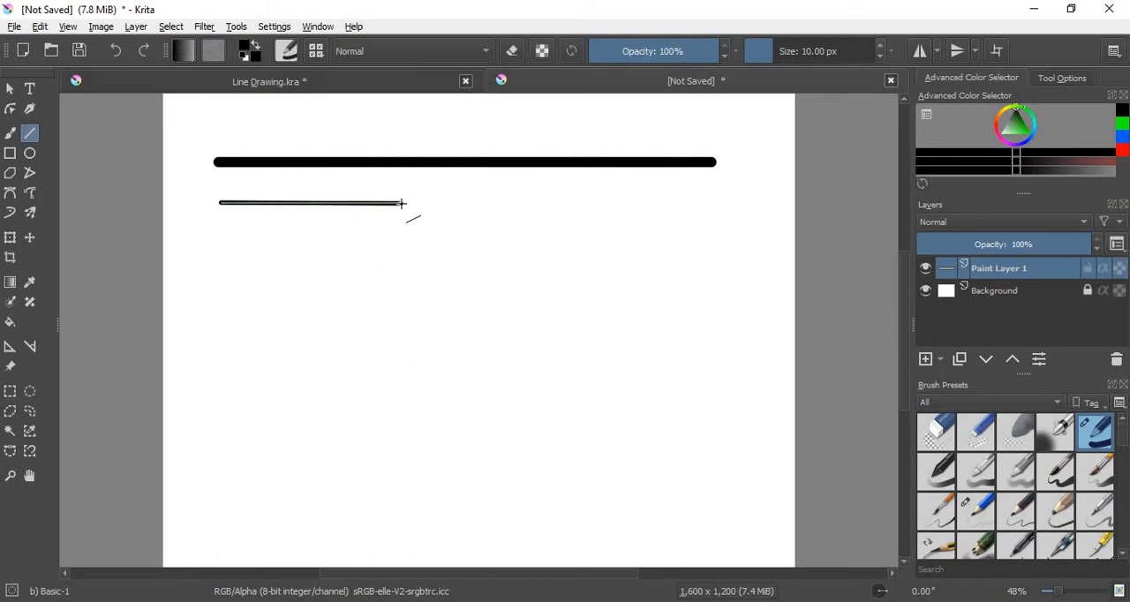
left_click_drag(220, 203, 354, 391)
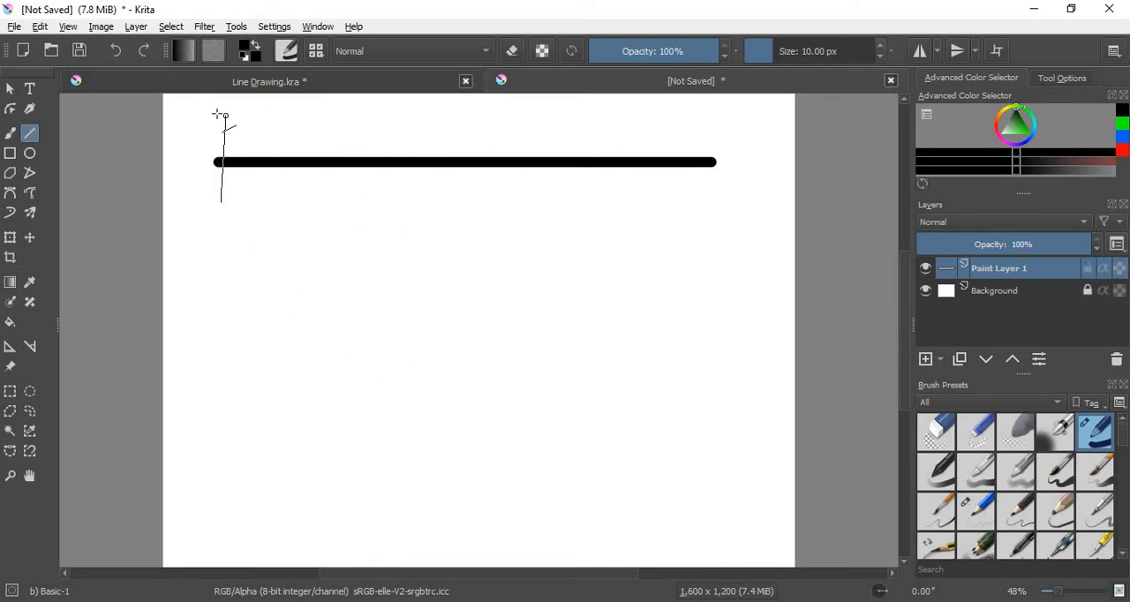
left_click_drag(219, 203, 320, 203)
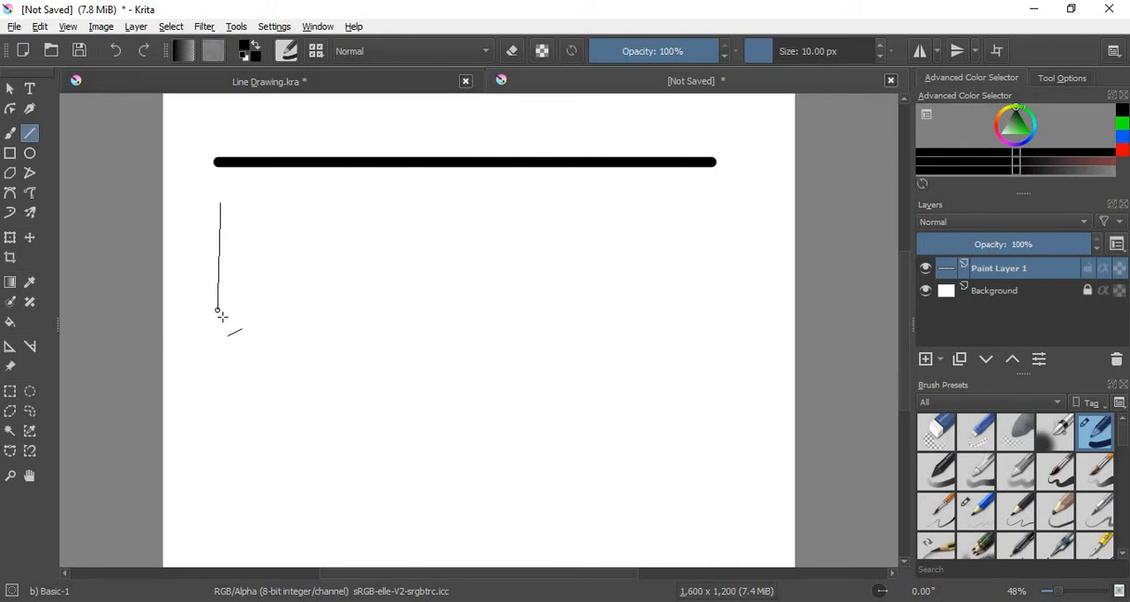
left_click_drag(220, 205, 220, 318)
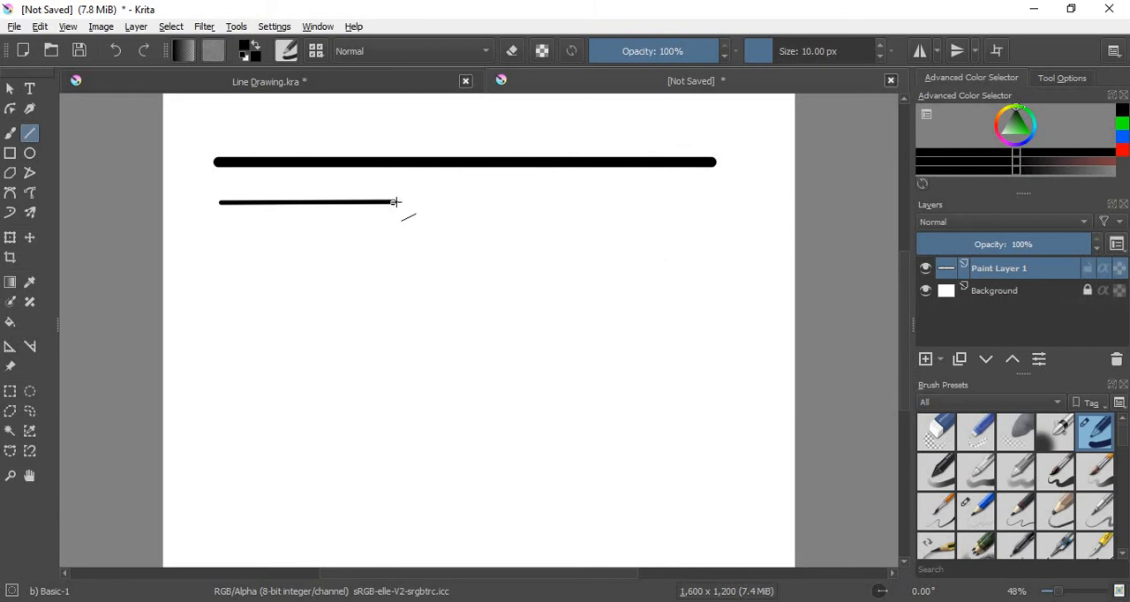
left_click_drag(395, 201, 391, 294)
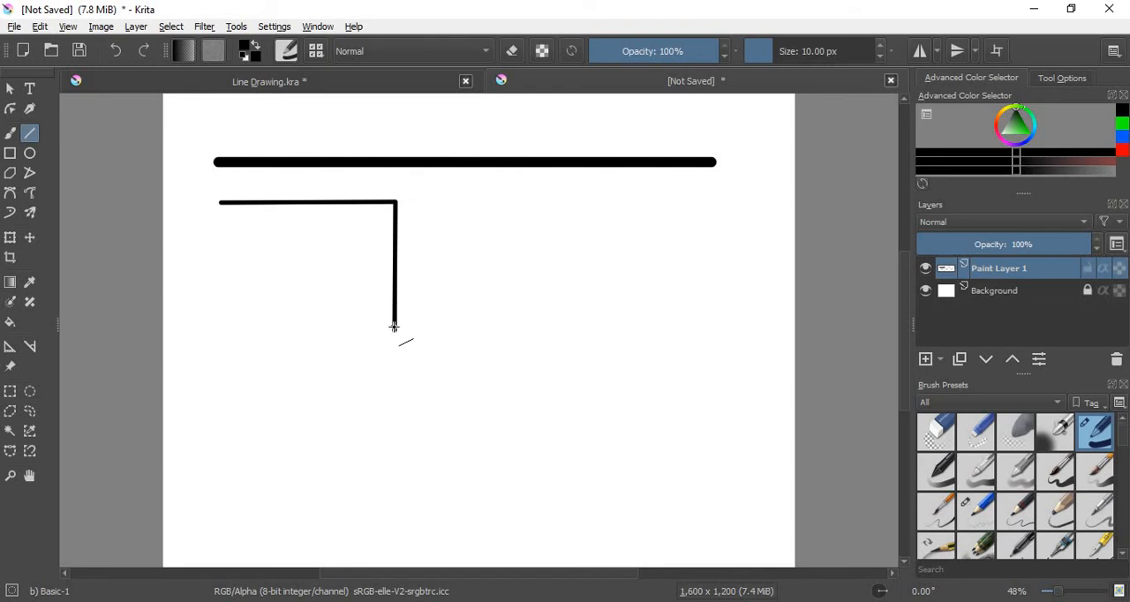
left_click_drag(394, 328, 239, 334)
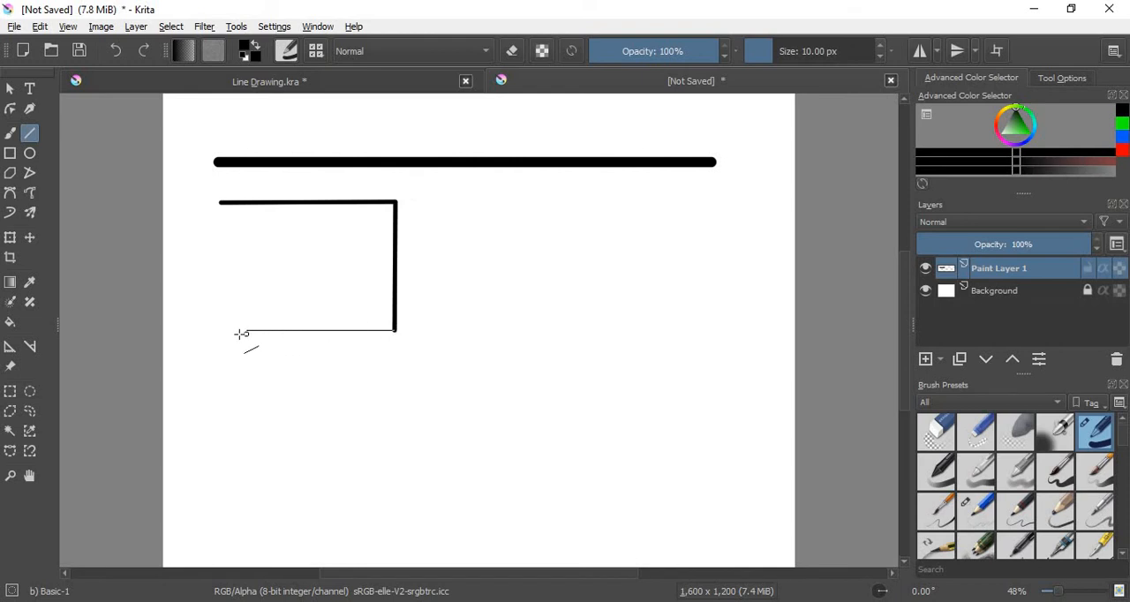
left_click_drag(225, 331, 395, 328)
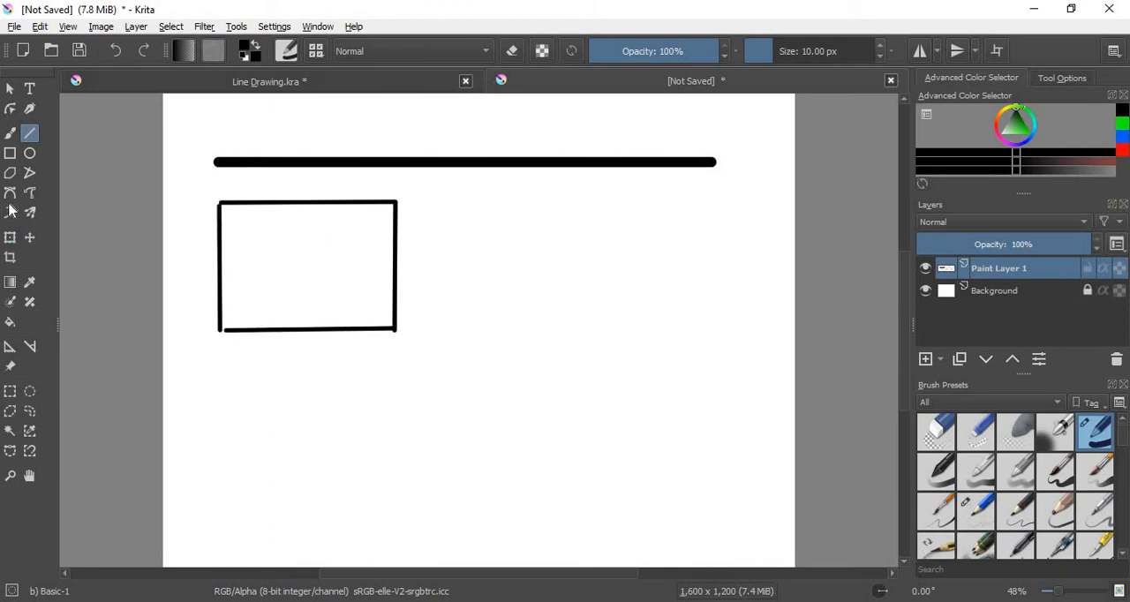
mouse_move(60, 199)
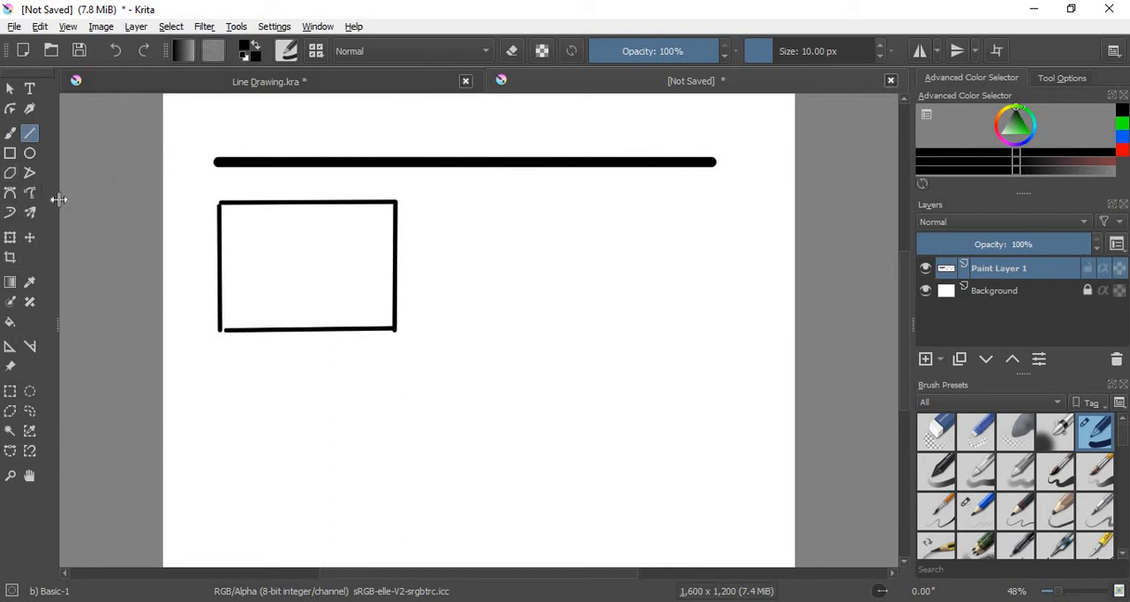
left_click_drag(265, 216, 284, 232)
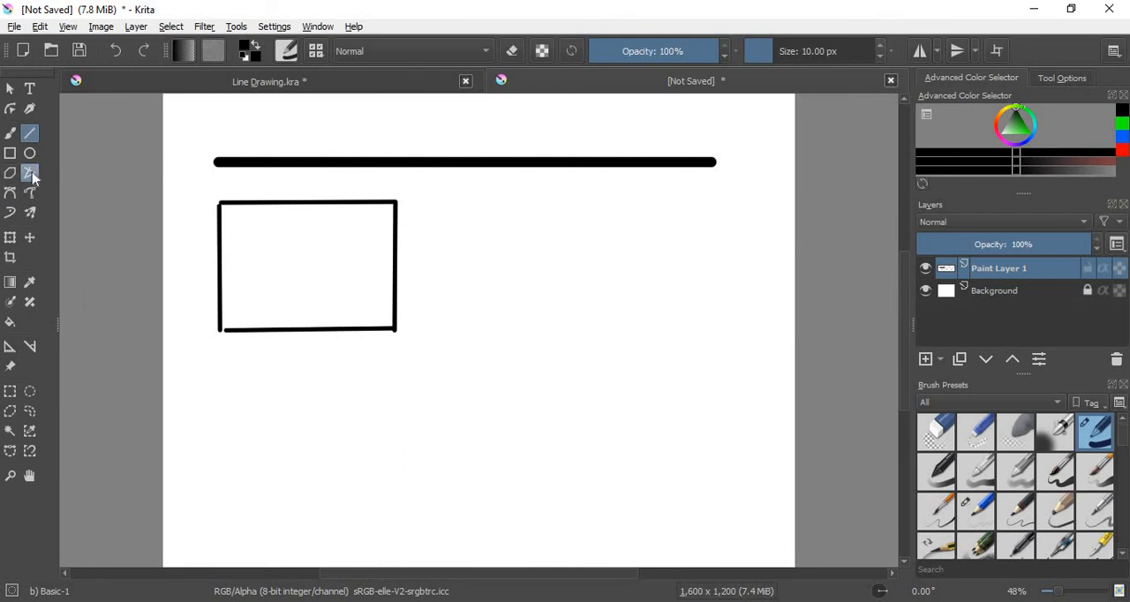
mouse_move(29, 173)
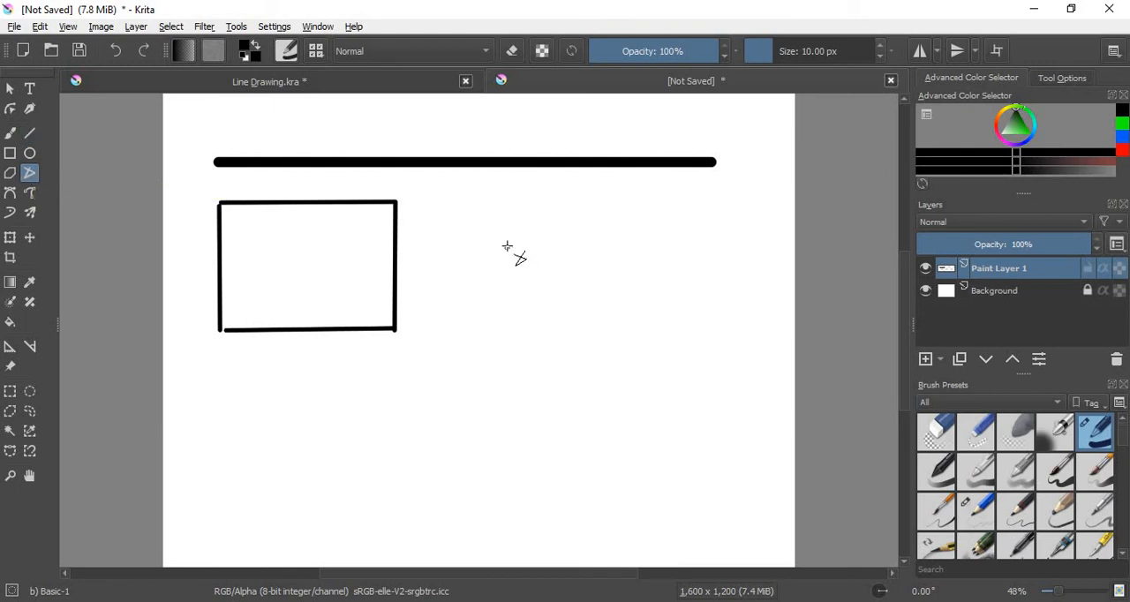
mouse_move(543, 343)
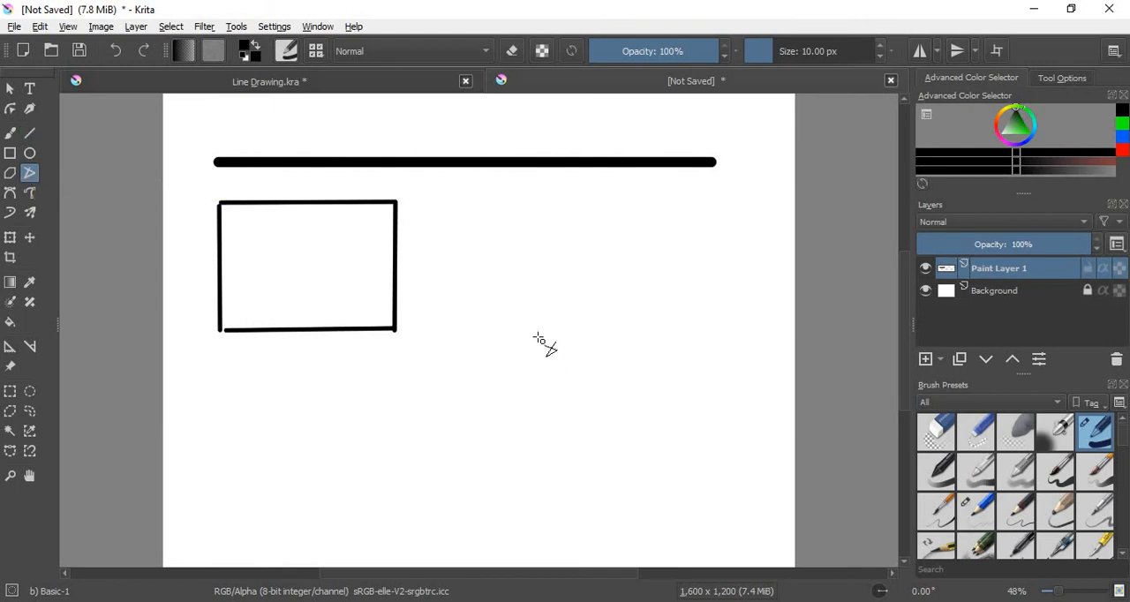
mouse_move(536, 328)
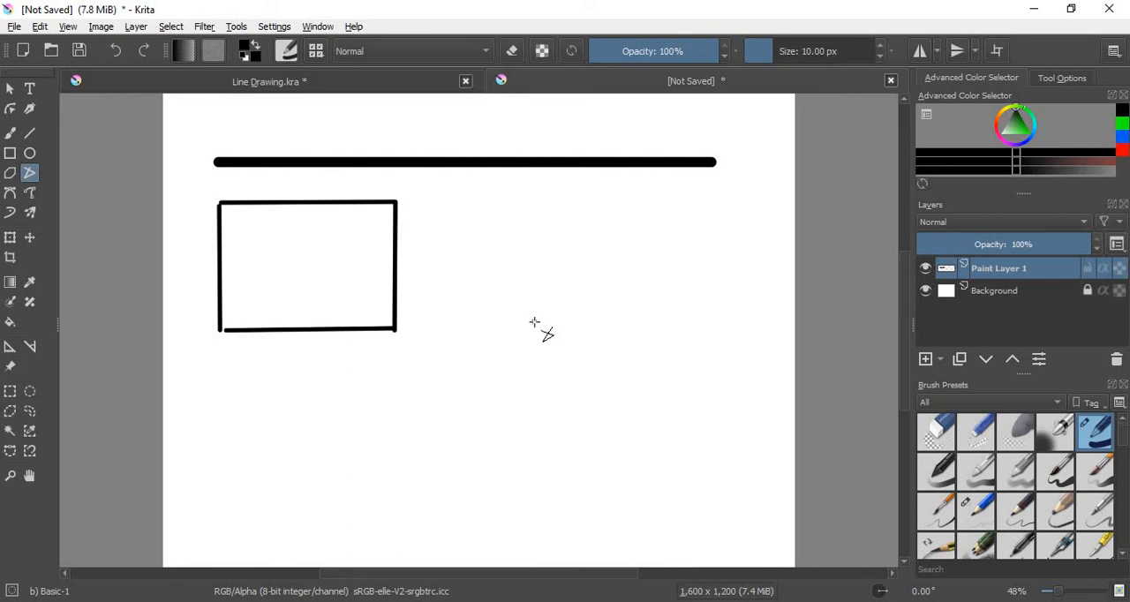
mouse_move(540, 325)
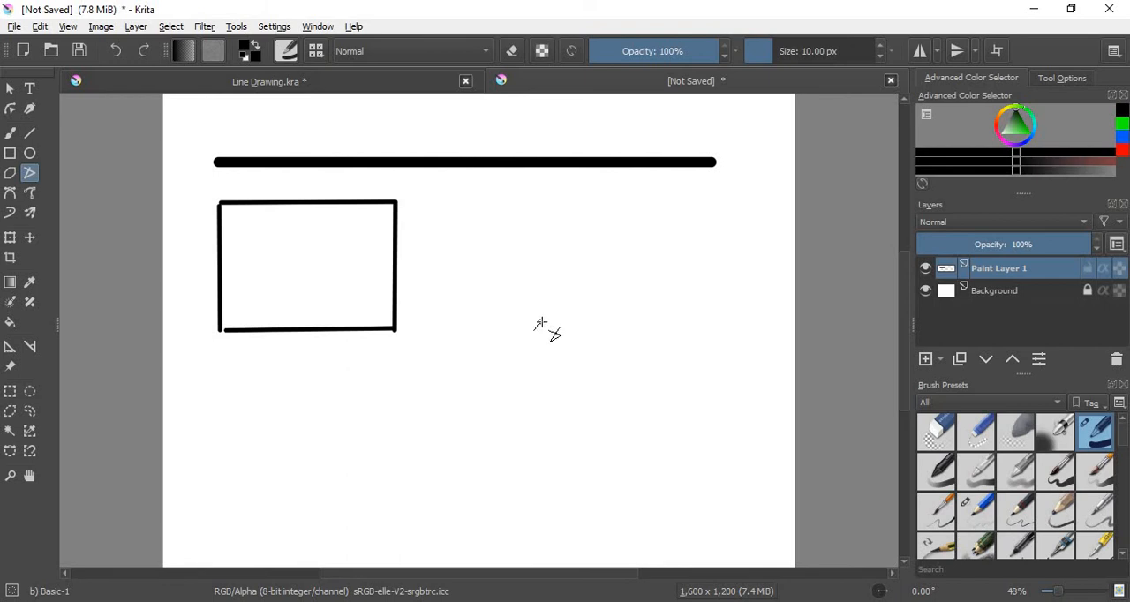
Draw a polyline beside the rectangle stepping right, down, left, then down
left_click_drag(536, 331, 664, 329)
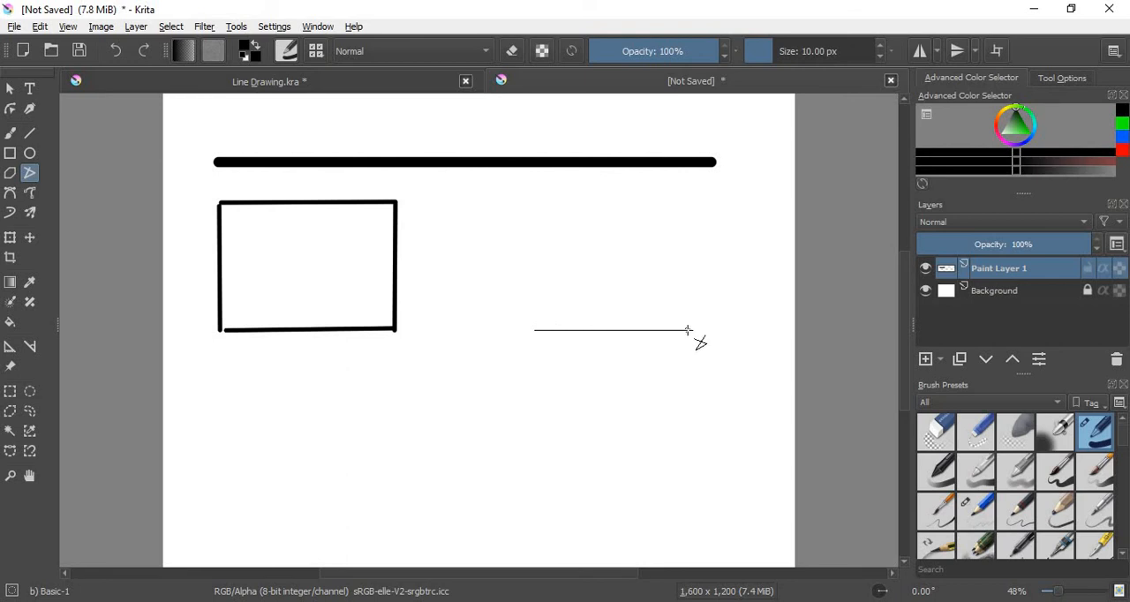
left_click_drag(689, 331, 702, 510)
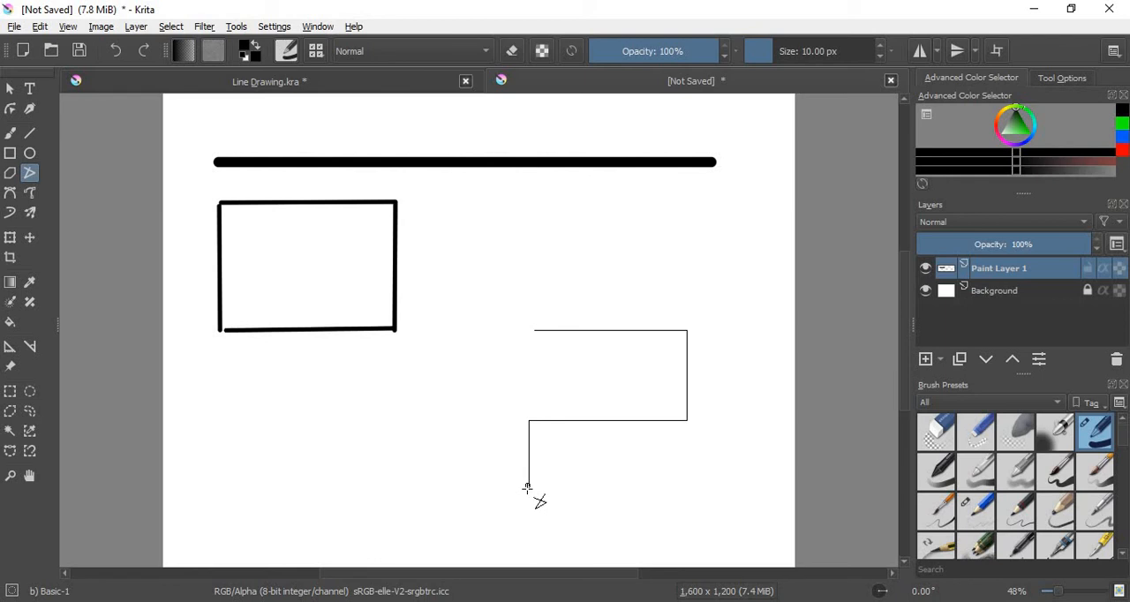
left_click_drag(527, 487, 587, 463)
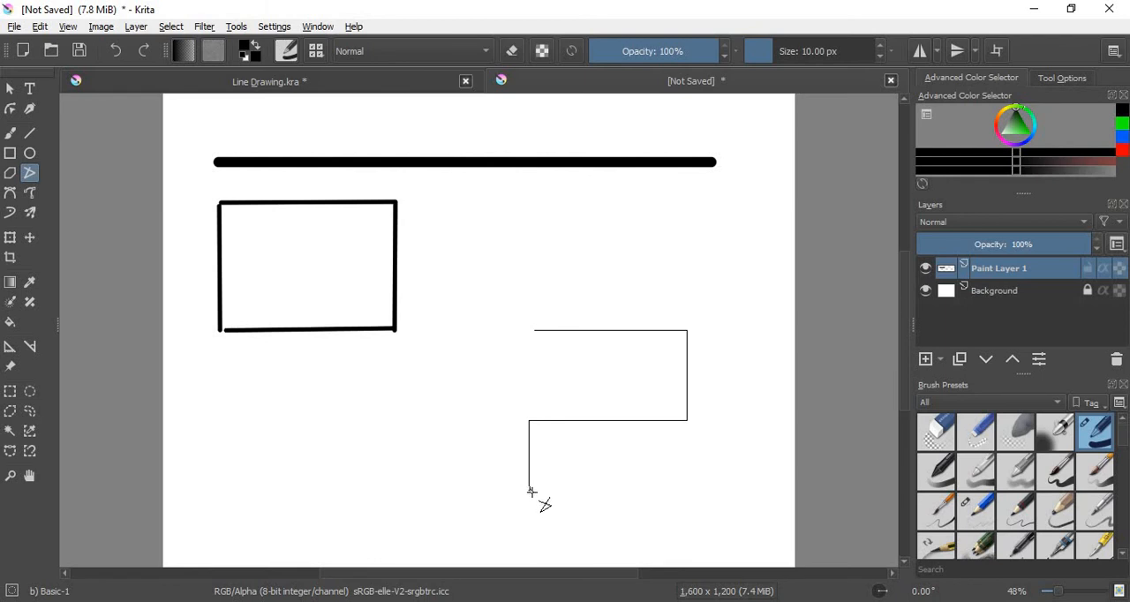
mouse_move(539, 486)
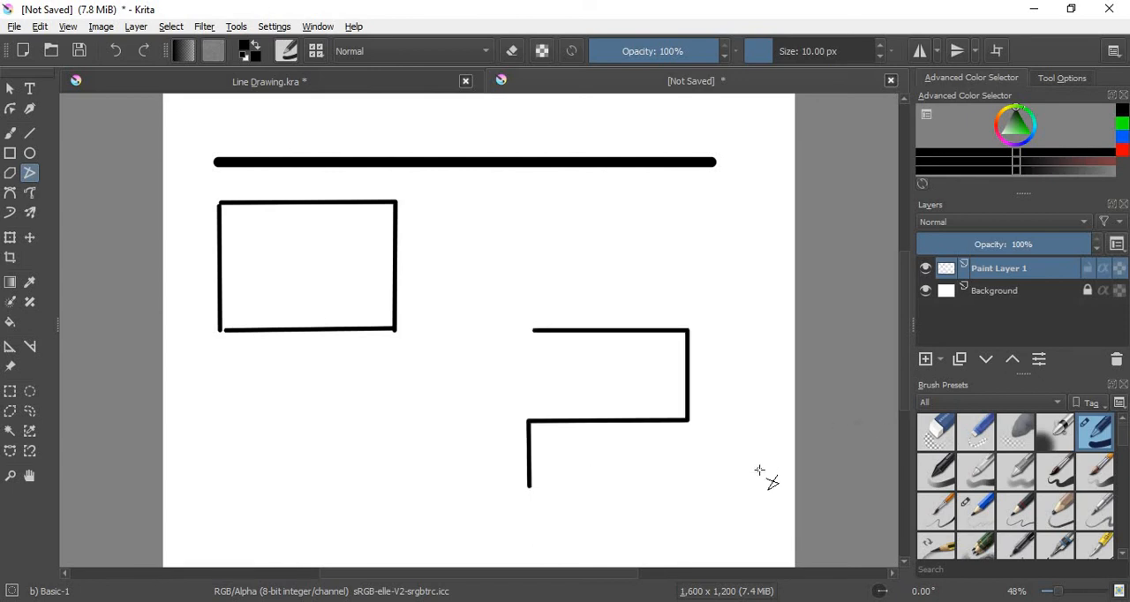
mouse_move(548, 287)
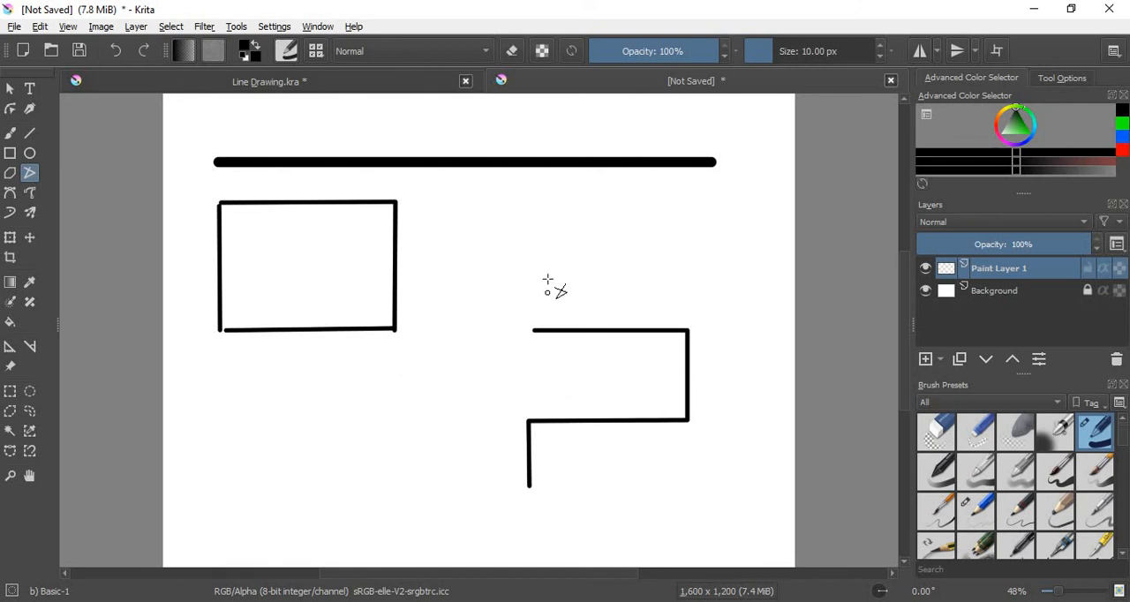
mouse_move(517, 214)
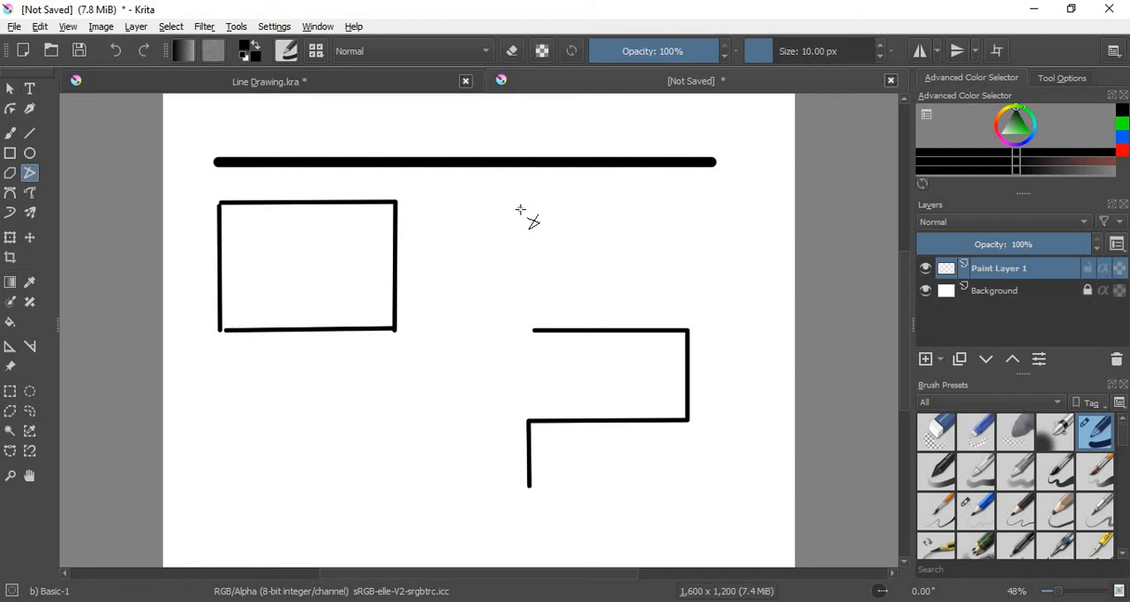
mouse_move(619, 239)
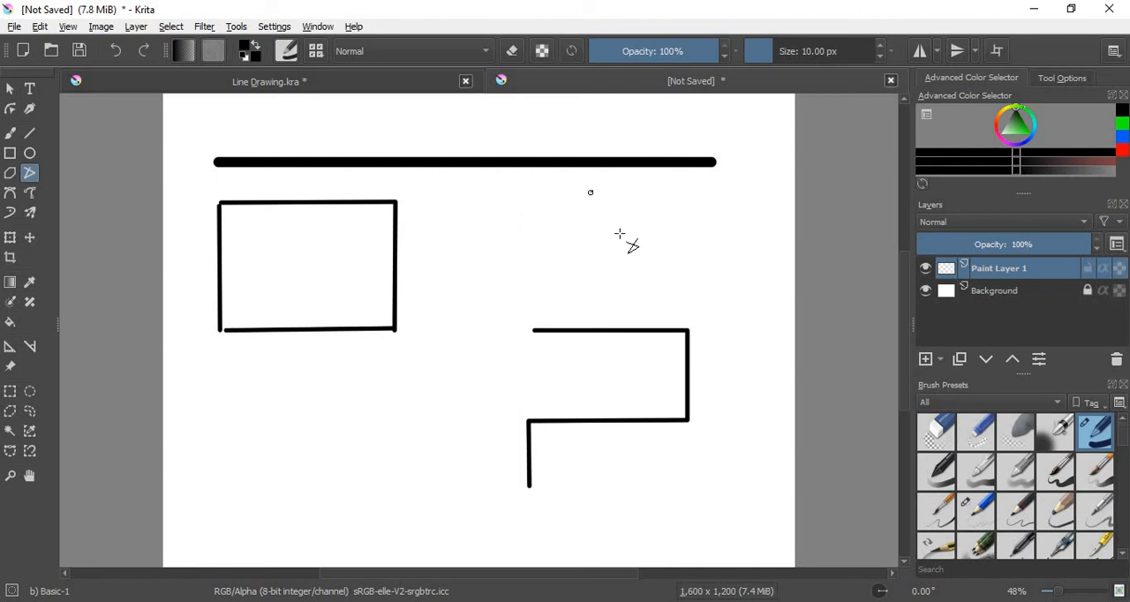
Draw a closed triangle outline above the stepped polyline
left_click_drag(591, 192, 655, 270)
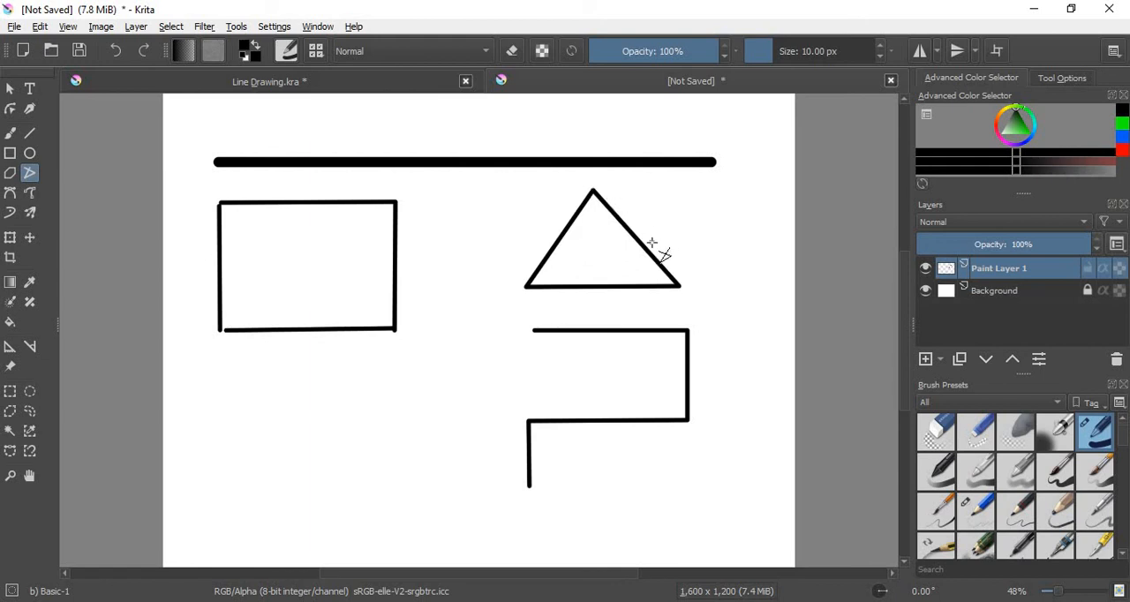
mouse_move(594, 192)
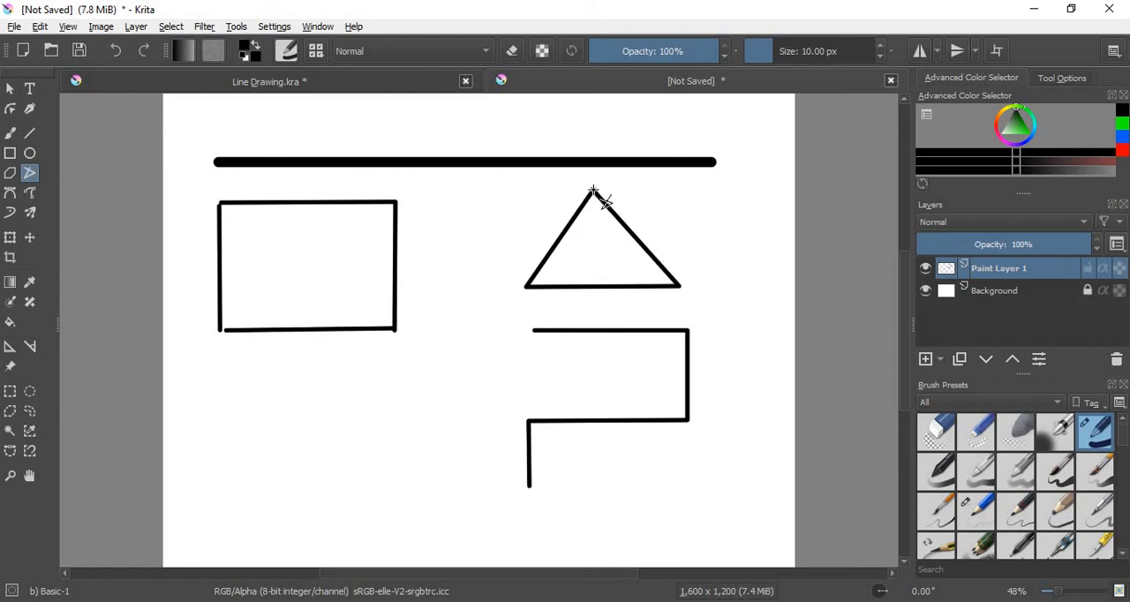
mouse_move(291, 396)
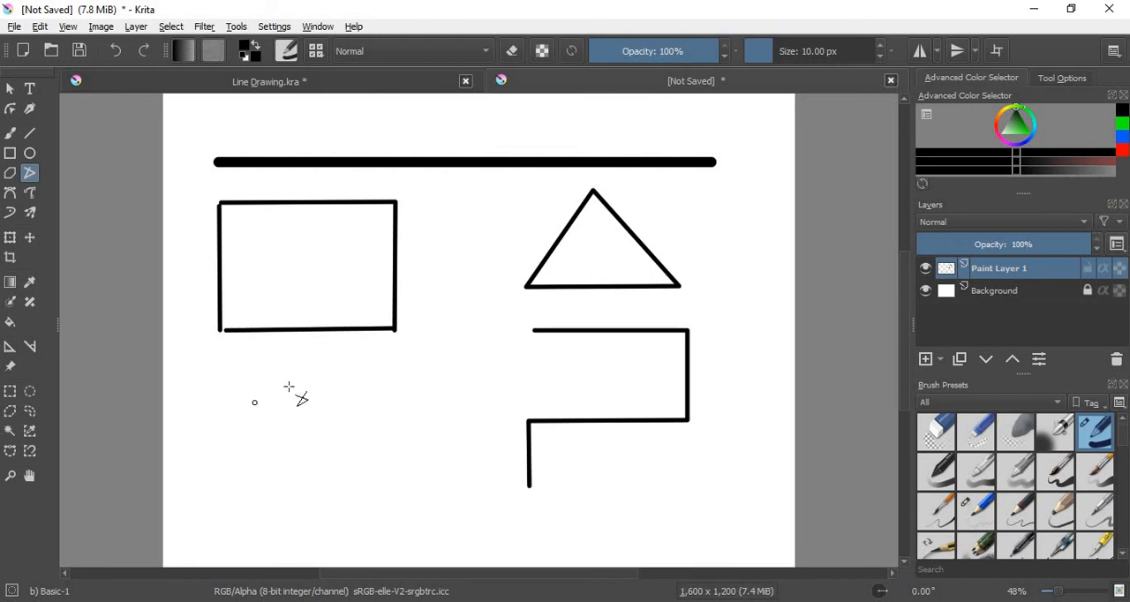
Draw the square's top, right, bottom and left sides below the rectangle
left_click_drag(284, 387, 415, 386)
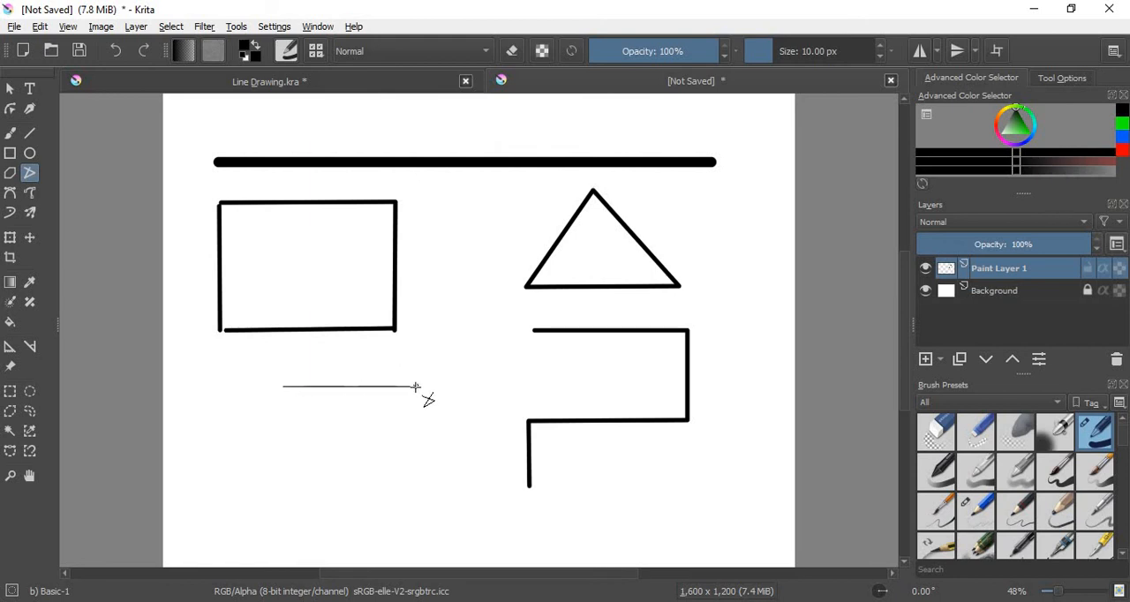
left_click_drag(415, 387, 416, 484)
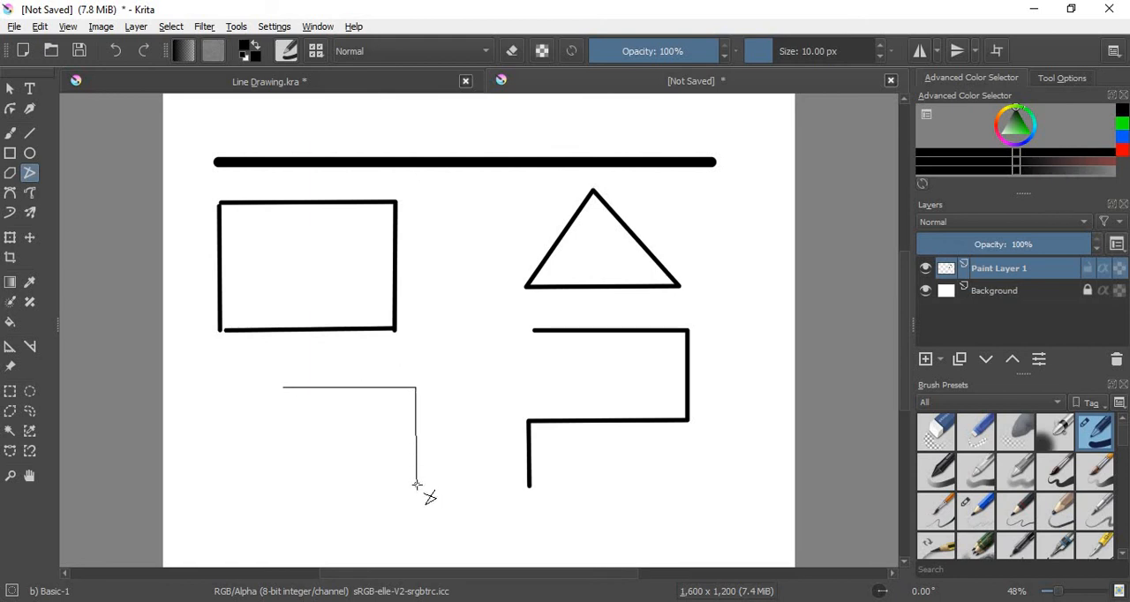
left_click_drag(415, 484, 282, 477)
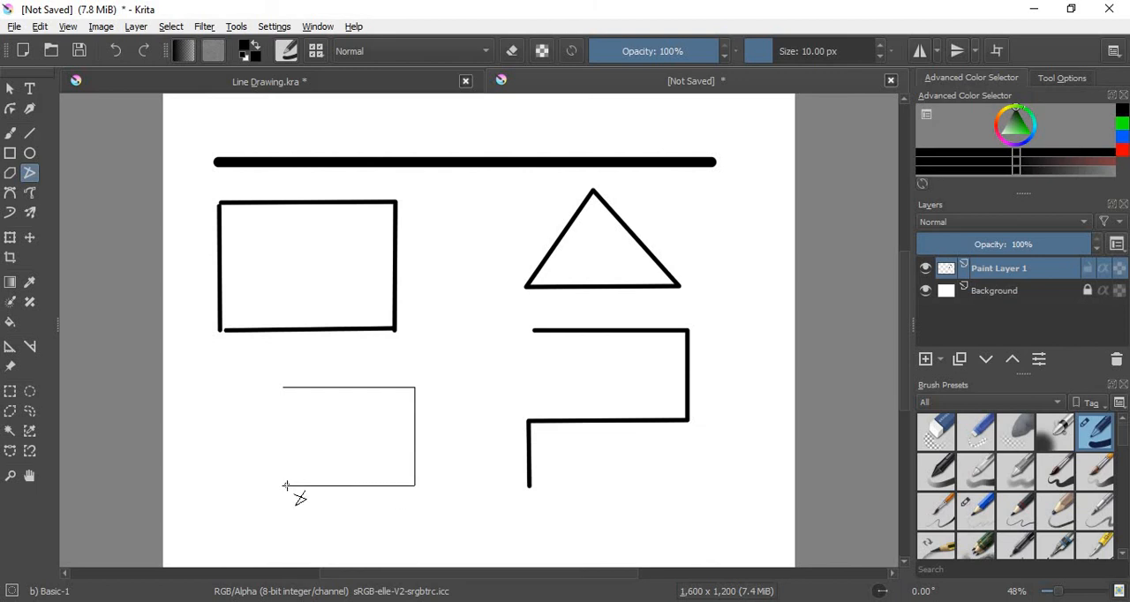
left_click_drag(285, 487, 284, 387)
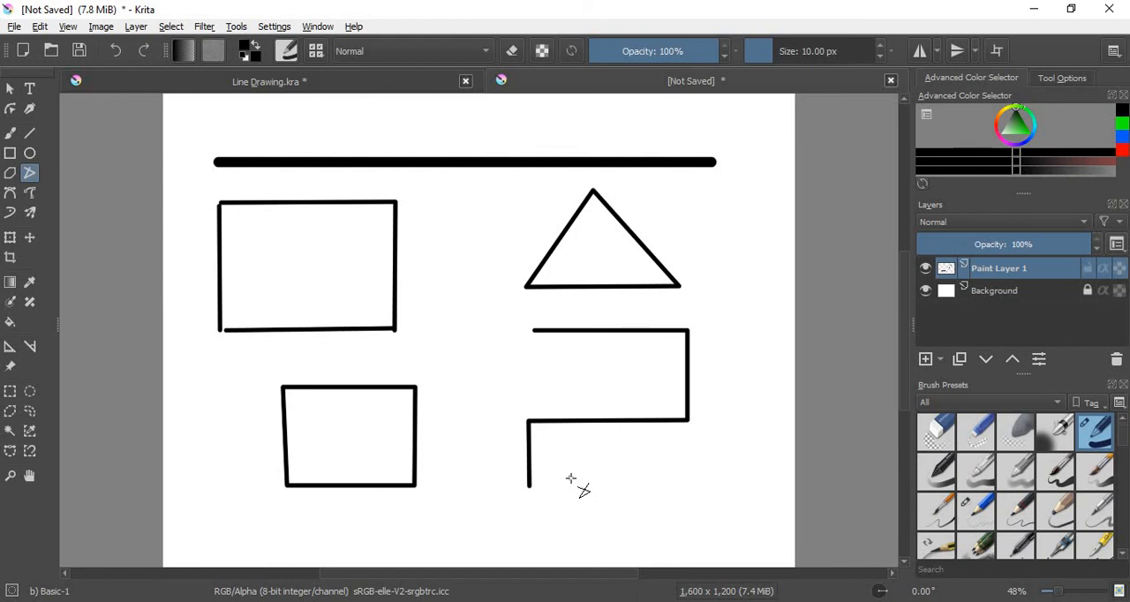
mouse_move(577, 441)
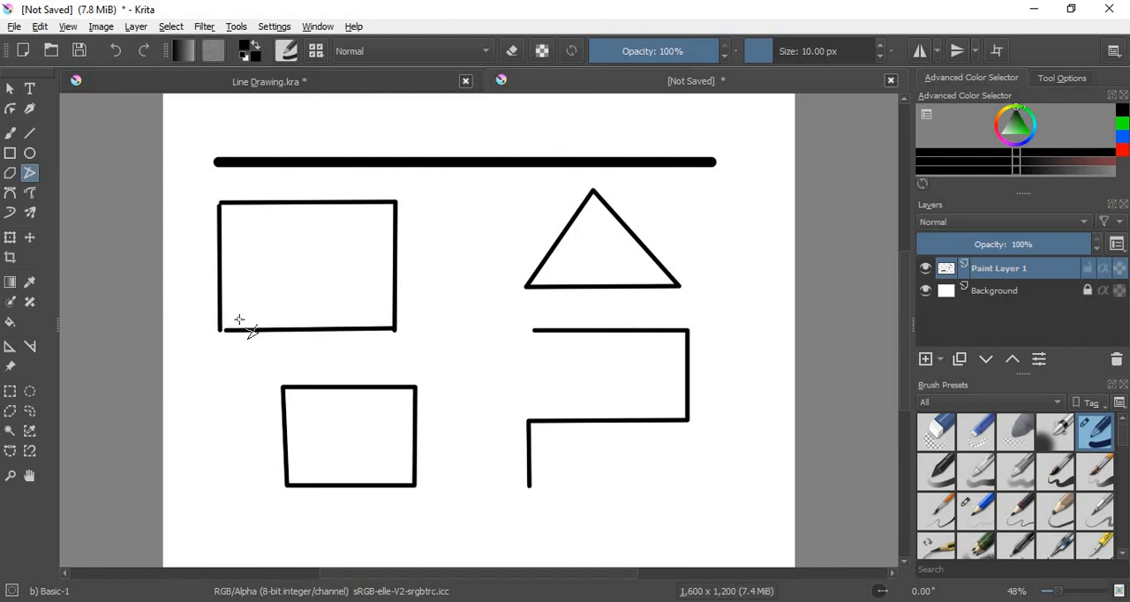
mouse_move(239, 143)
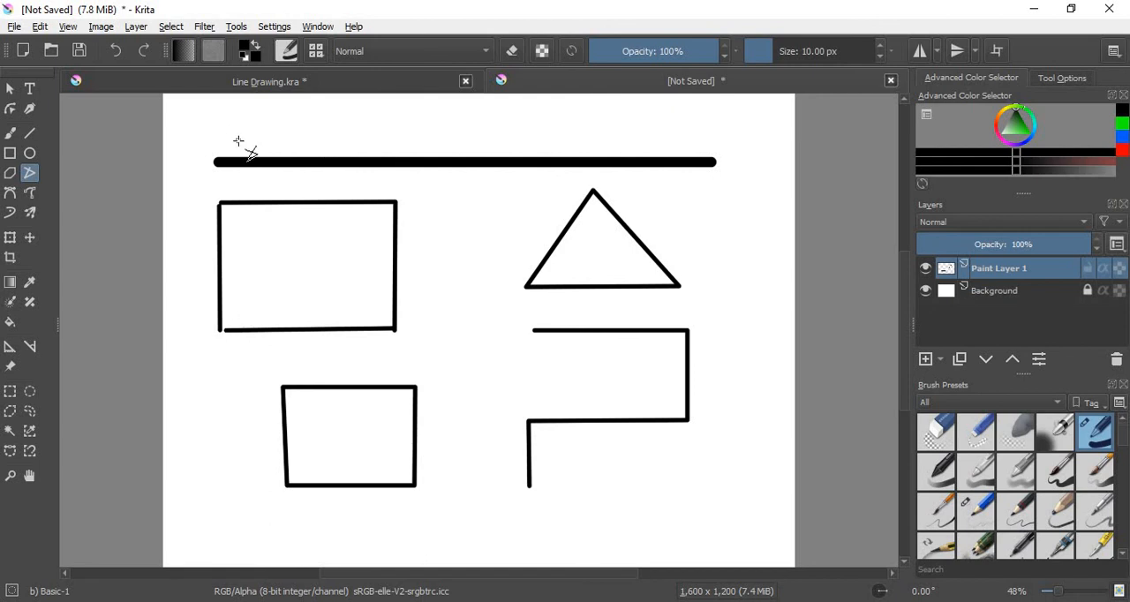
mouse_move(252, 163)
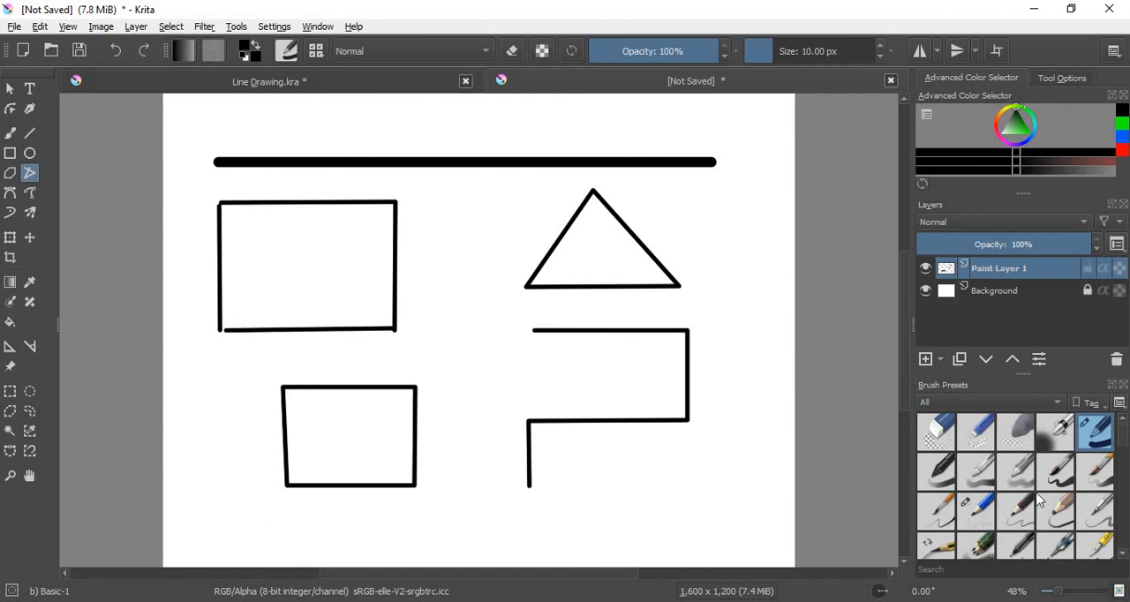
mouse_move(990, 490)
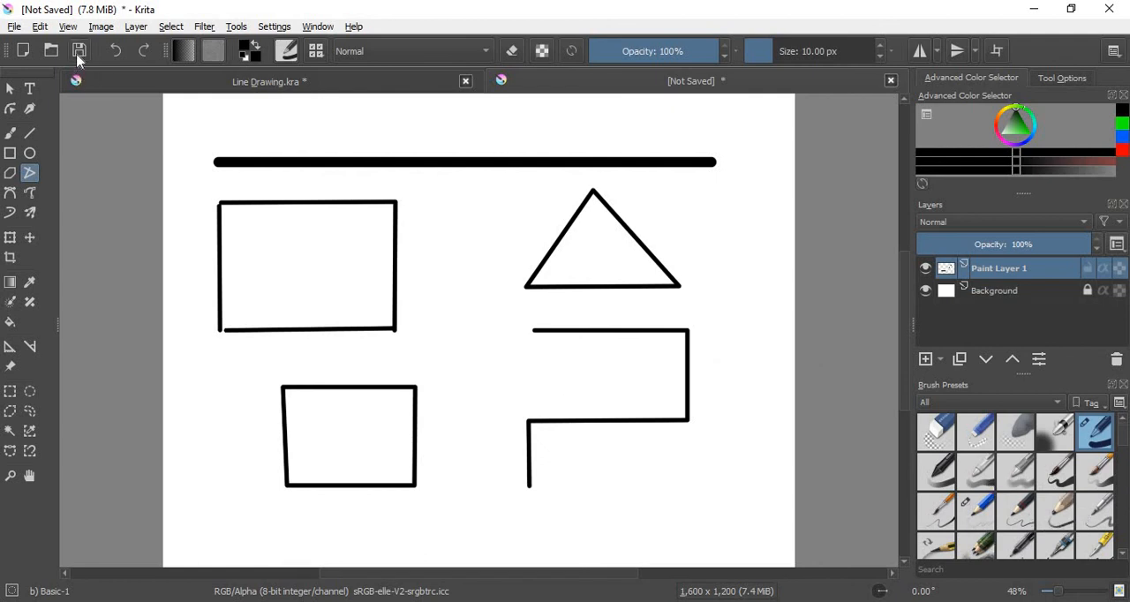
mouse_move(521, 262)
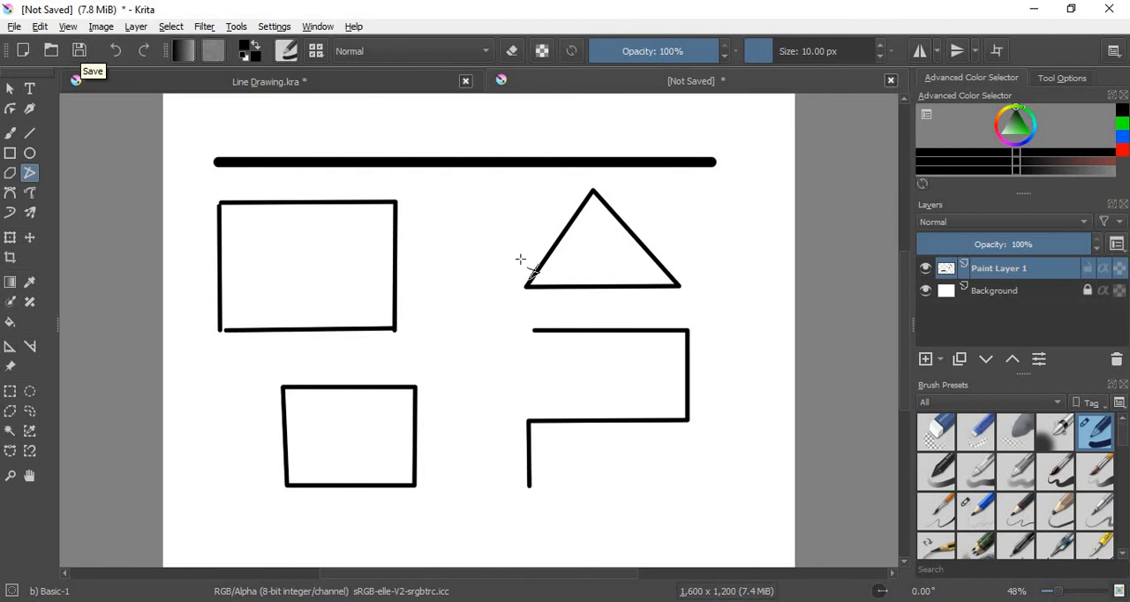